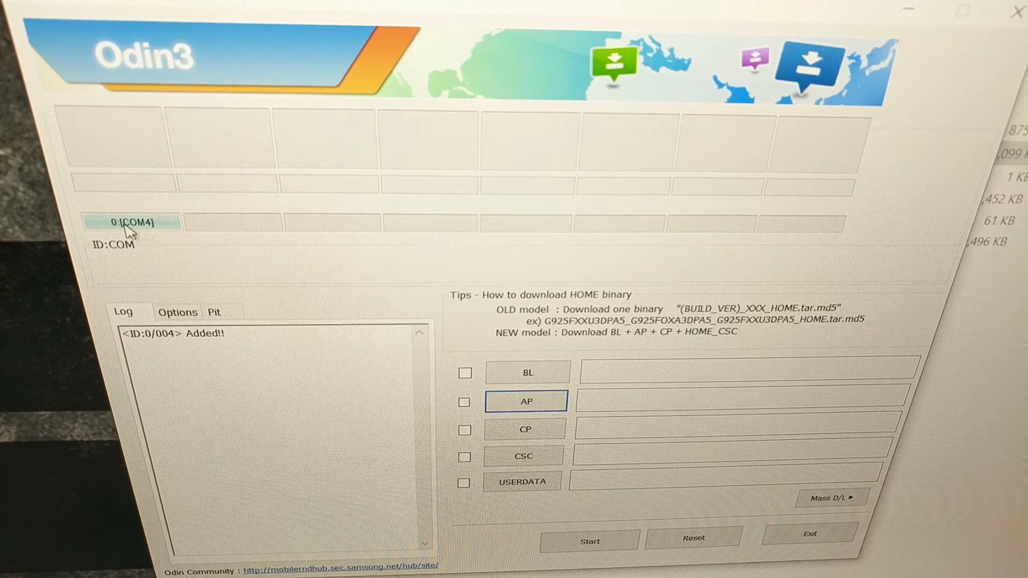
pyautogui.moveTo(157, 233)
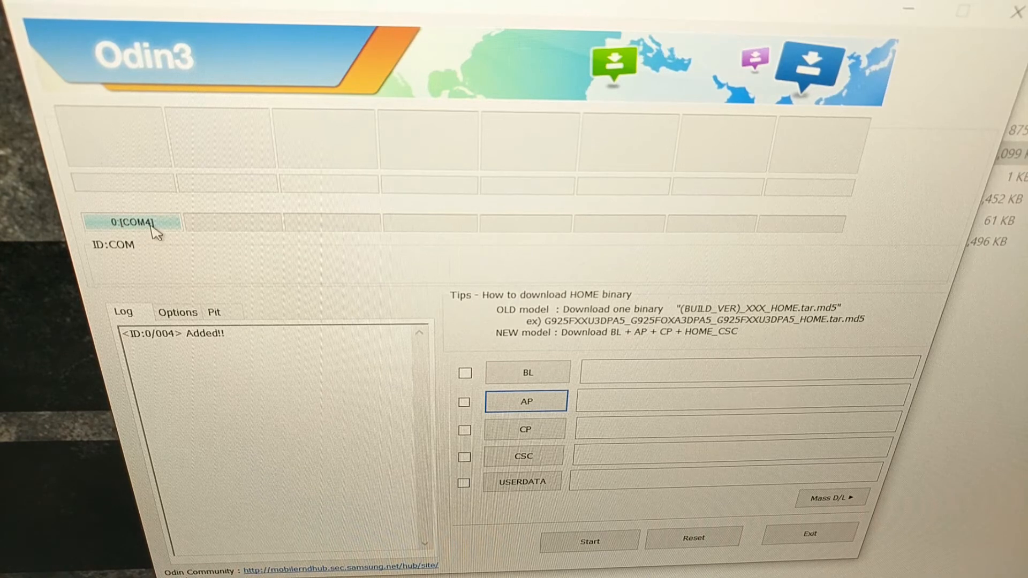
pyautogui.moveTo(131, 353)
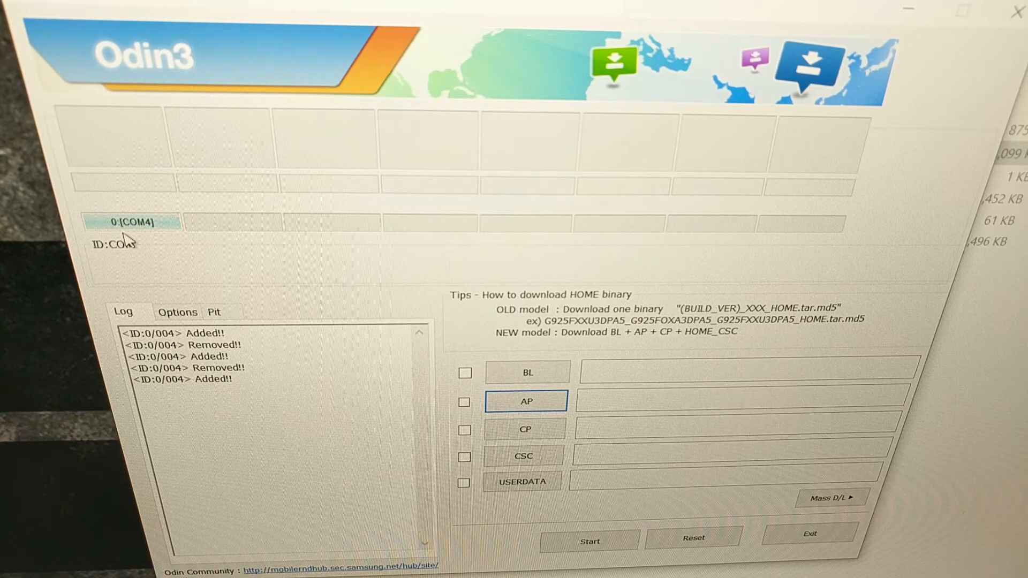
pyautogui.moveTo(397, 103)
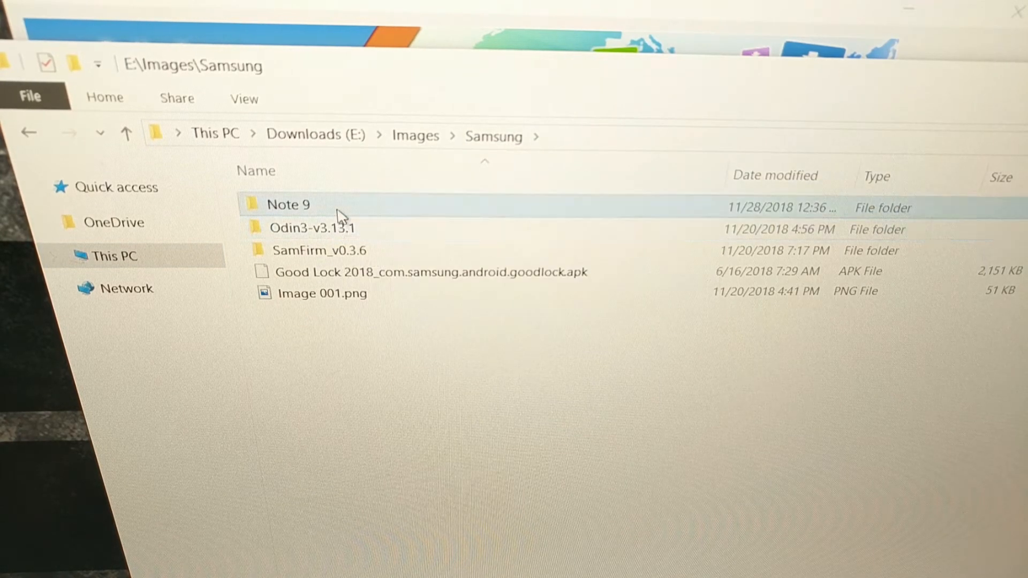
# Step: Open the Note 9 folder, then the SM-N960F firmware folder holding the .tar.md5 files
pyautogui.doubleClick(287, 204)
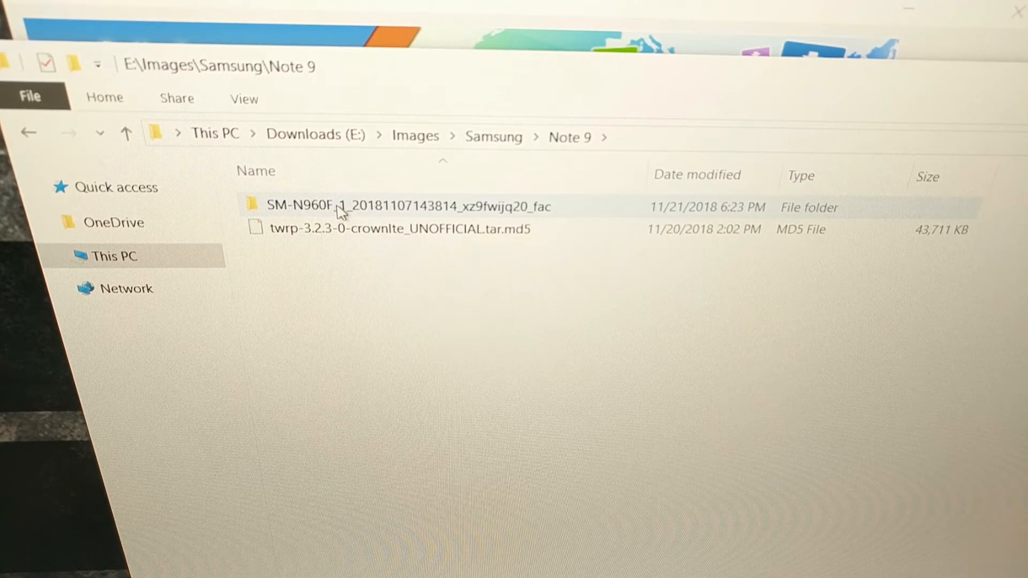
pyautogui.doubleClick(404, 205)
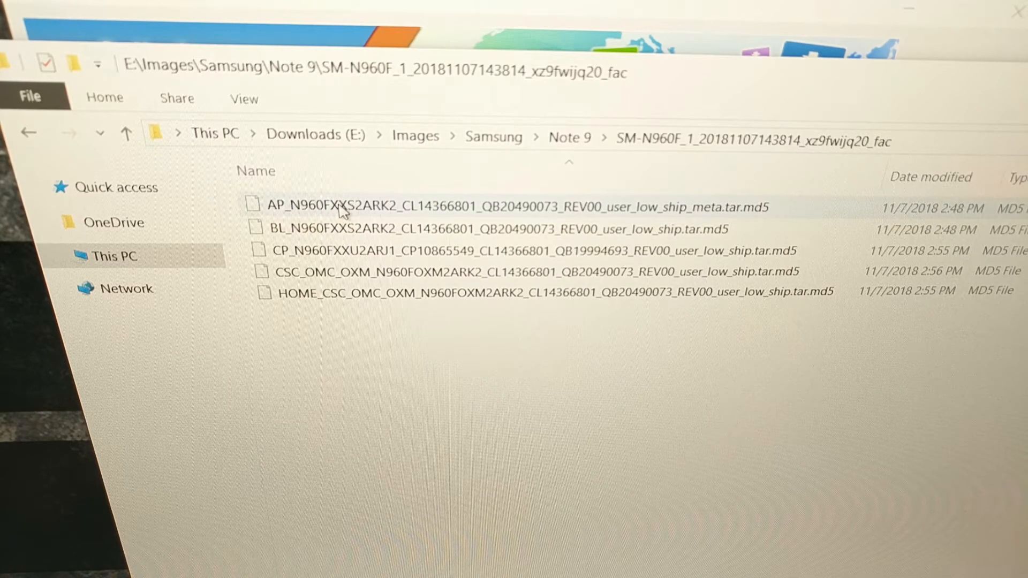
pyautogui.moveTo(390, 239)
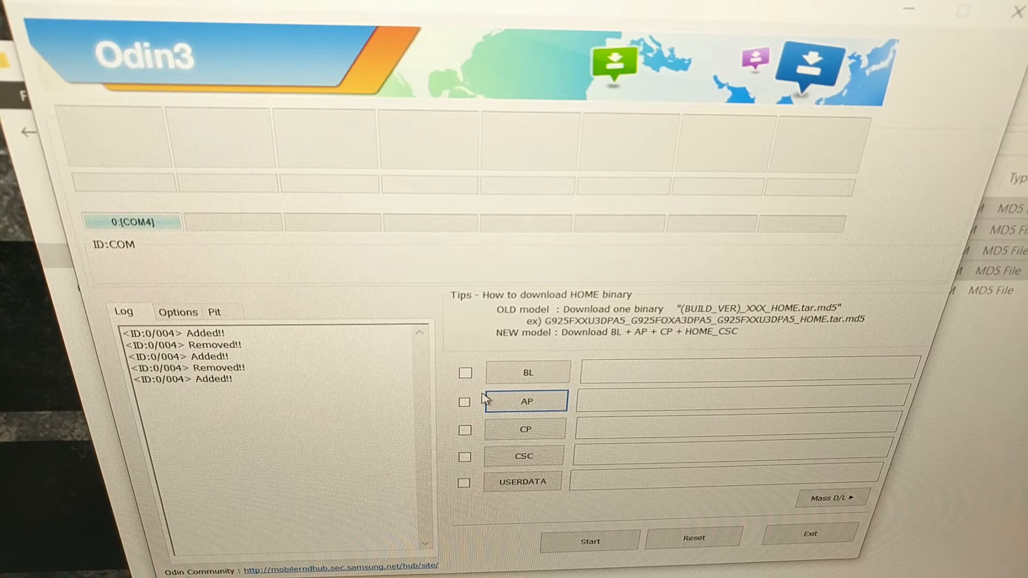
pyautogui.moveTo(508, 371)
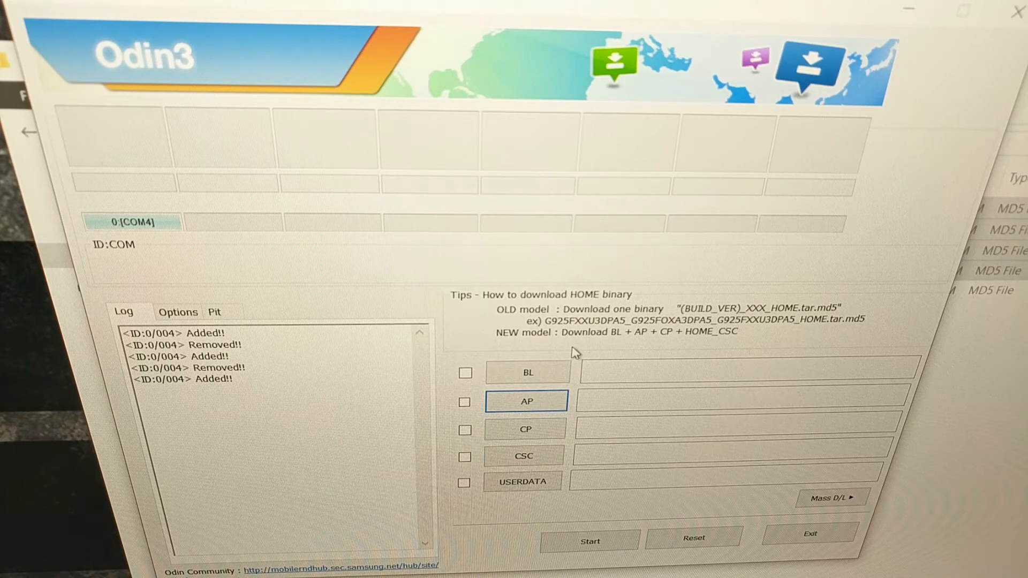
pyautogui.moveTo(576, 356)
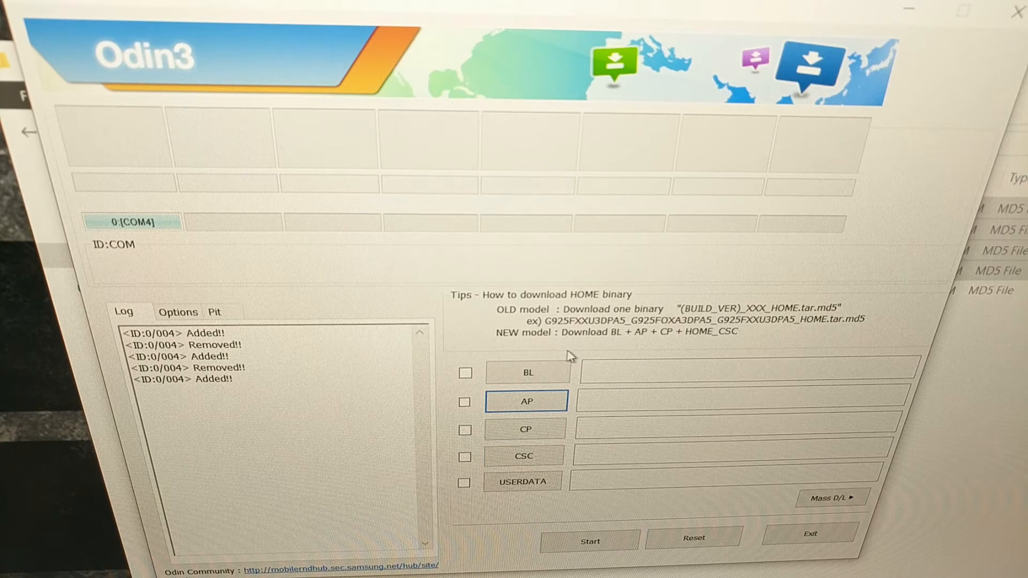
pyautogui.moveTo(582, 359)
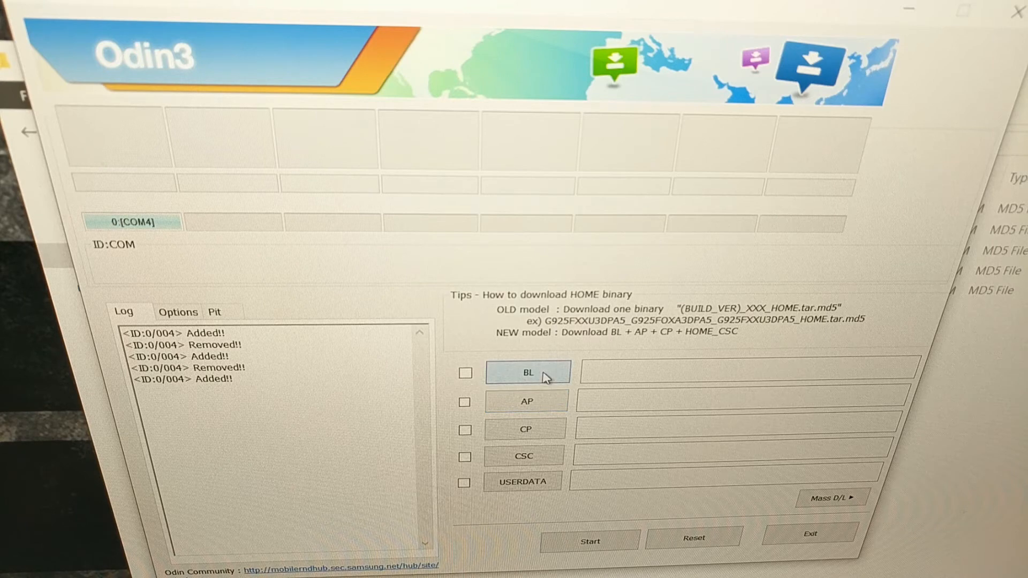
# Step: Load the BL firmware file from the firmware folder into Odin3's BL slot
pyautogui.click(527, 373)
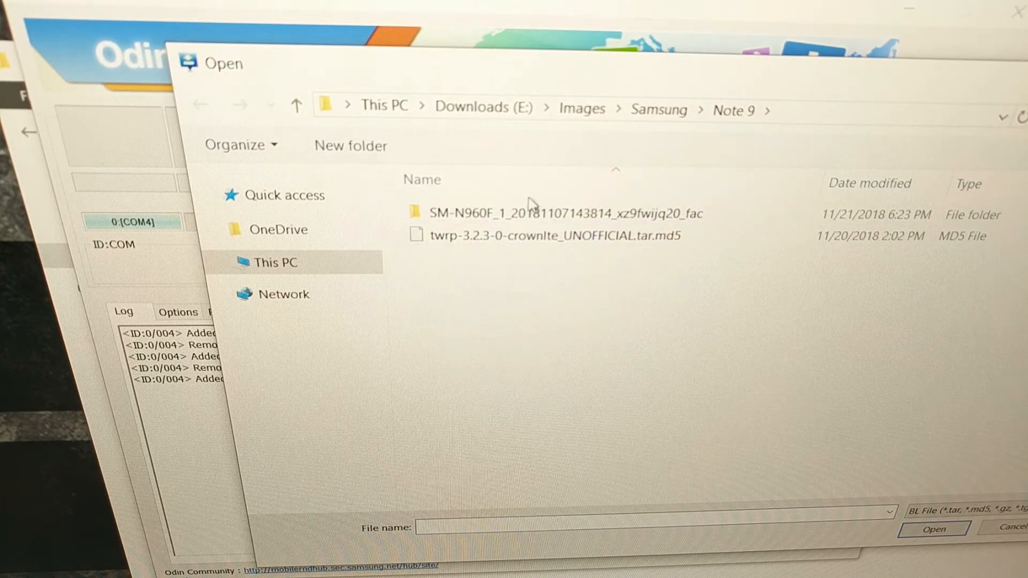
pyautogui.doubleClick(566, 213)
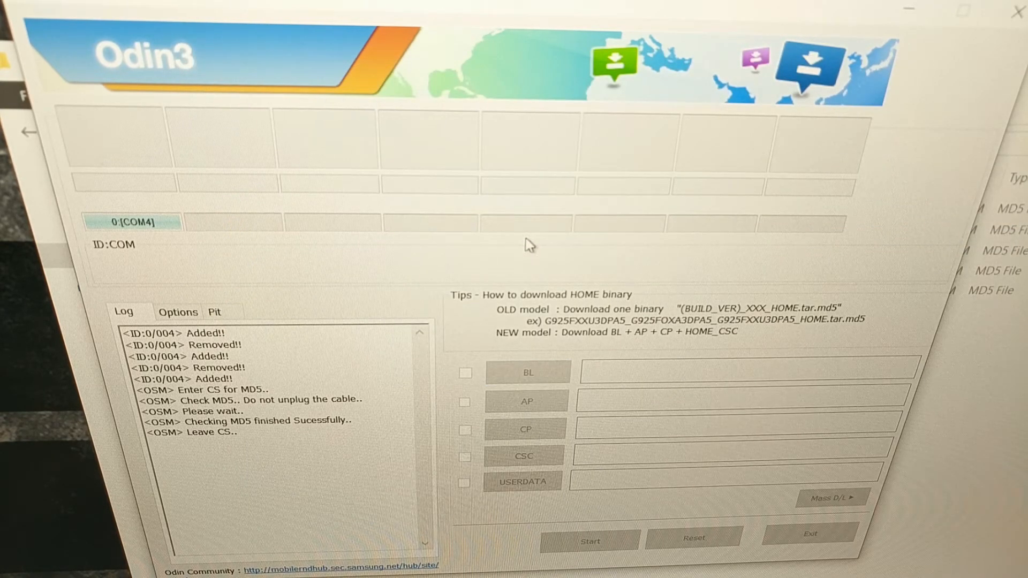
pyautogui.click(528, 372)
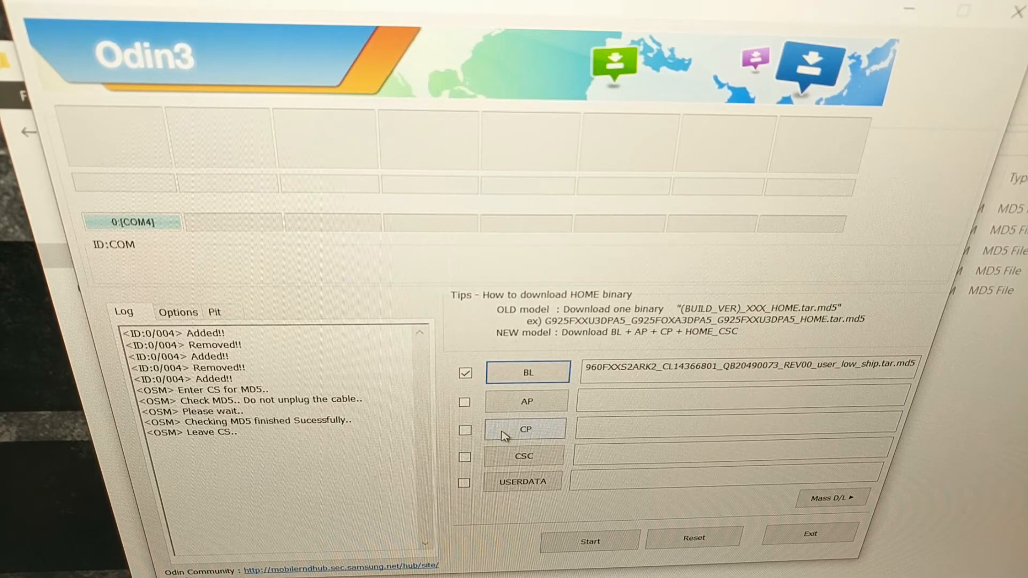
# Step: Load the CP file and the CSC_OMC_OXM .tar.md5 file into the CP and CSC slots
pyautogui.click(525, 429)
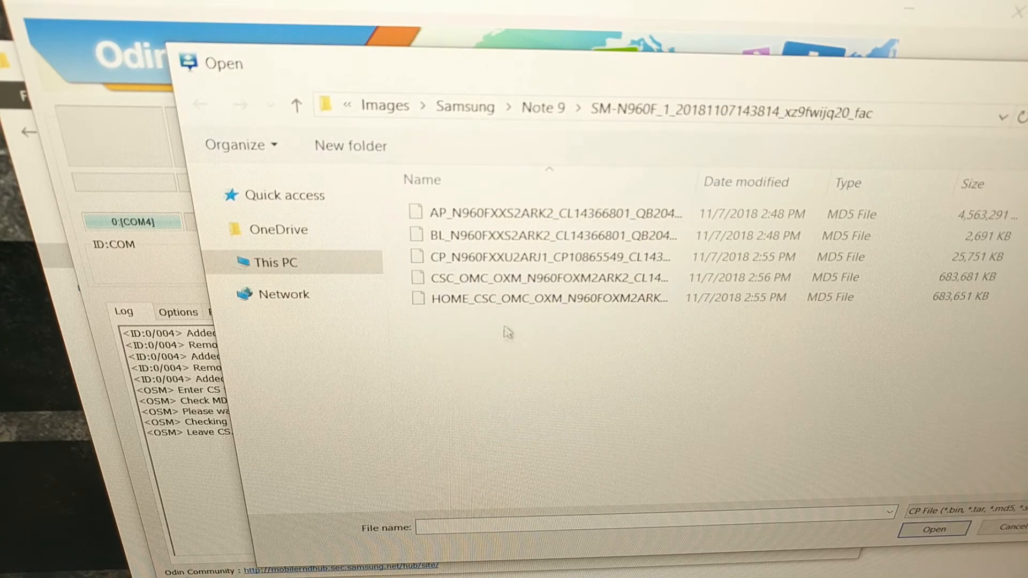
pyautogui.click(931, 528)
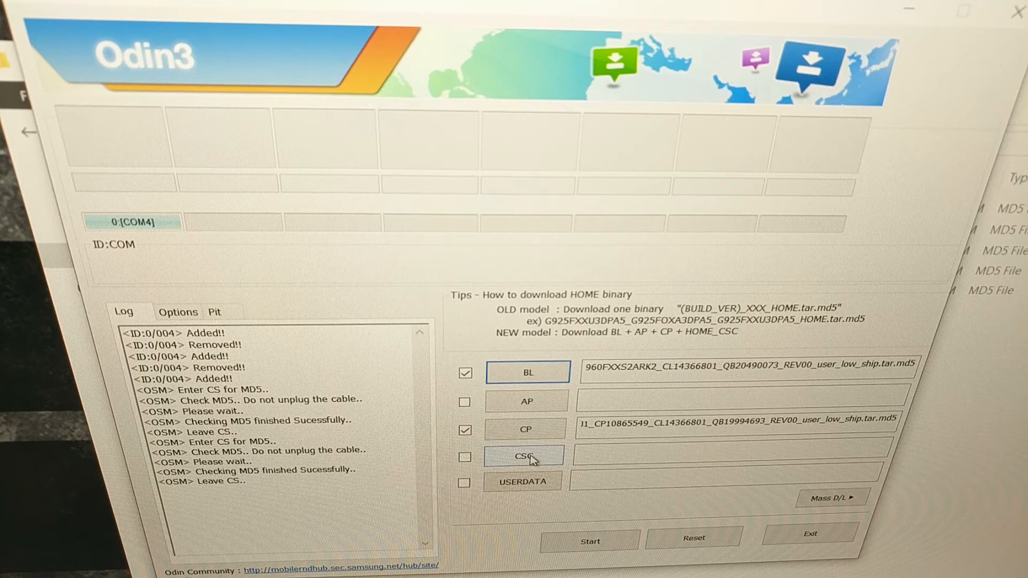
pyautogui.click(526, 455)
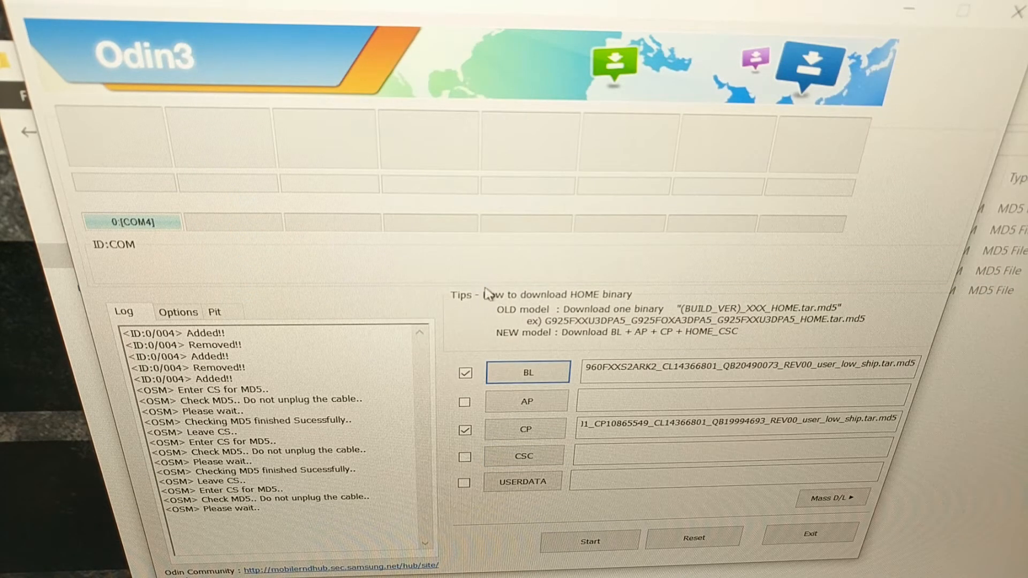
pyautogui.moveTo(541, 468)
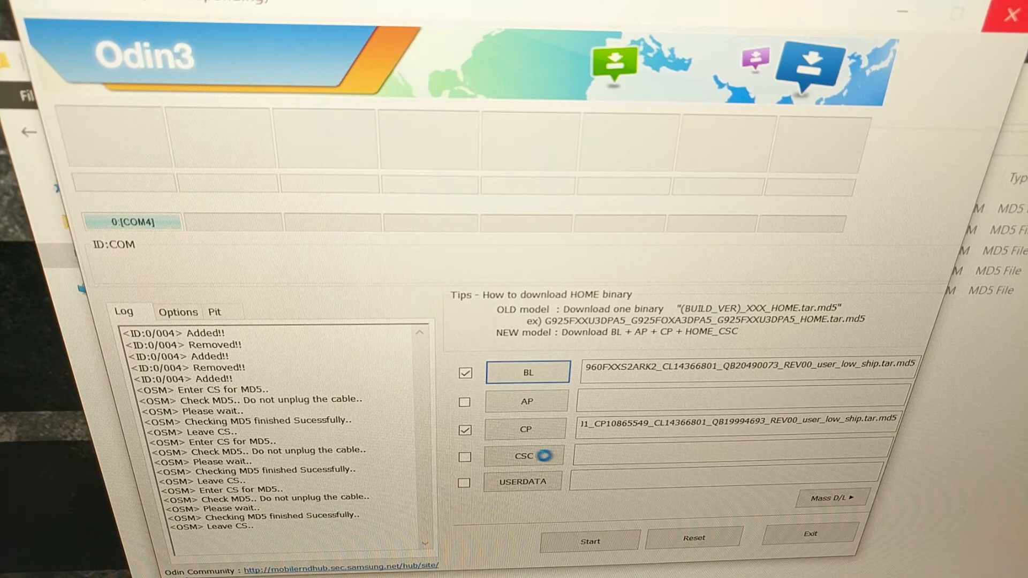
pyautogui.click(465, 455)
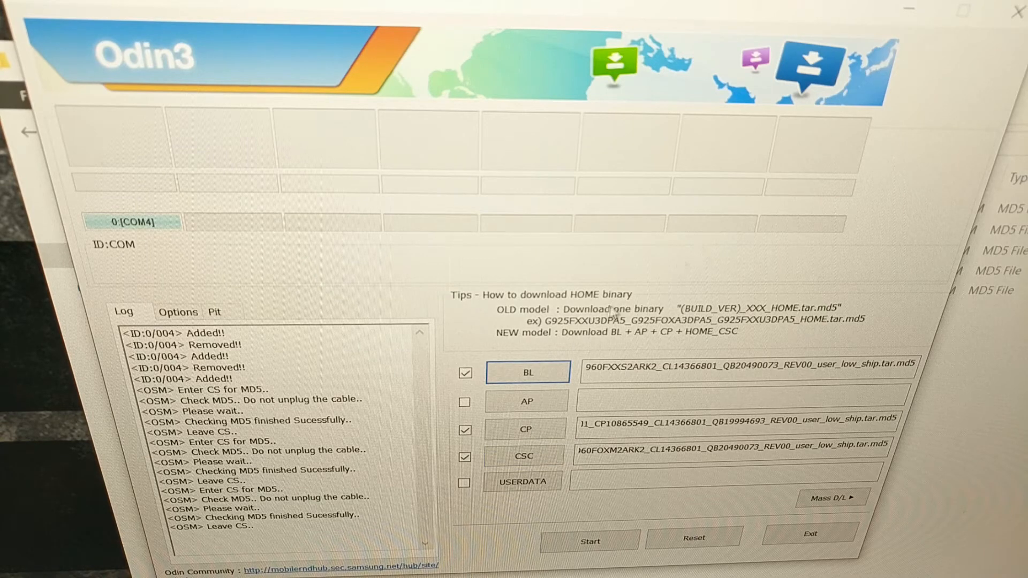
# Step: Load the AP_N960FXXS2ARK2 .tar.md5 file into the AP slot, starting its MD5 check
pyautogui.click(525, 400)
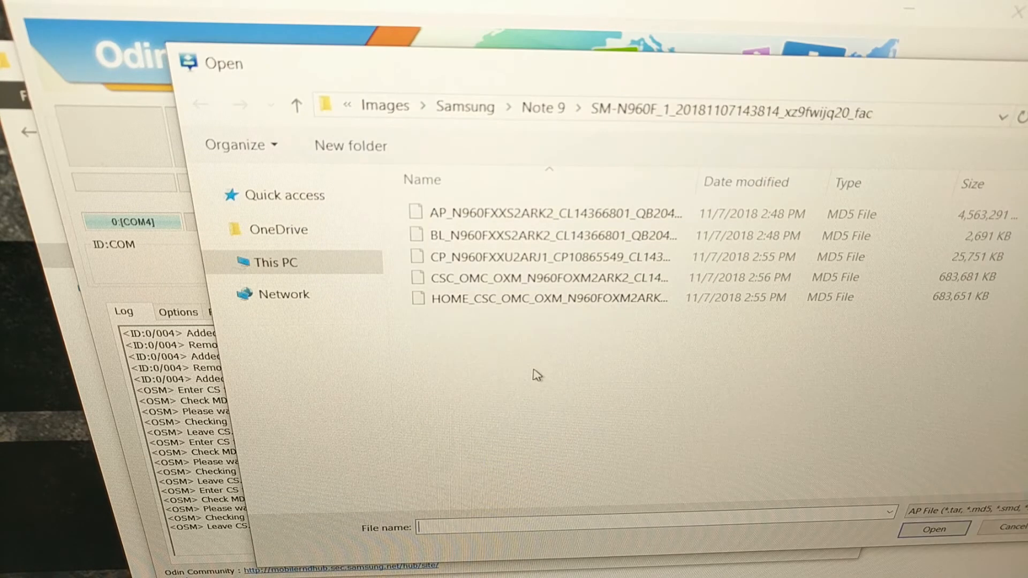
pyautogui.moveTo(643, 235)
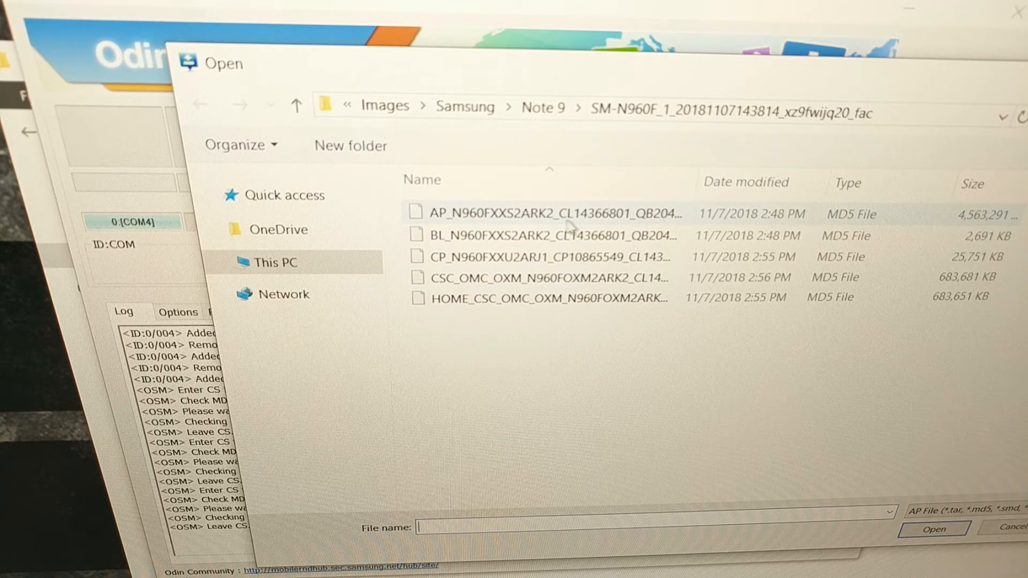
pyautogui.click(931, 528)
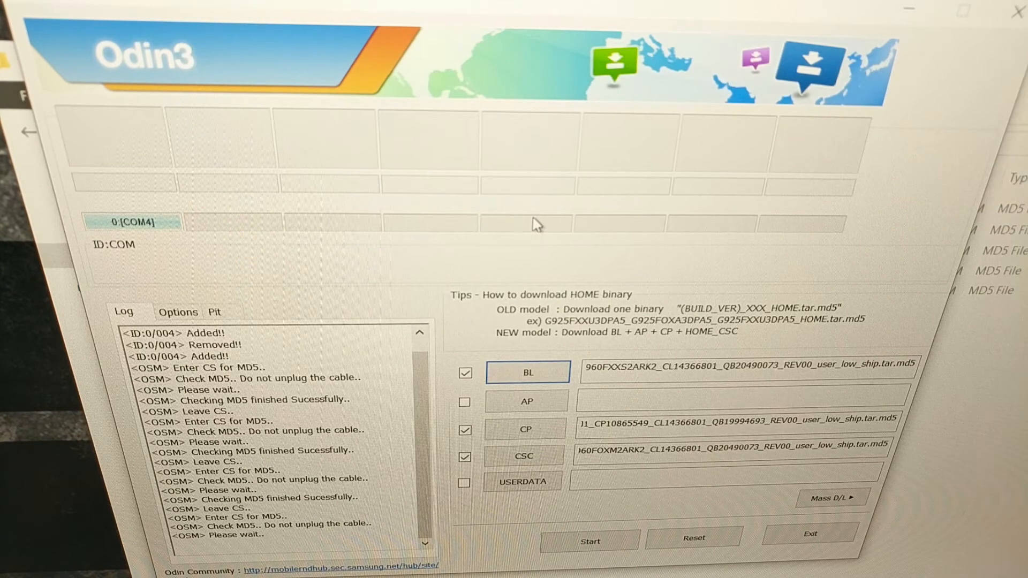
pyautogui.moveTo(457, 15)
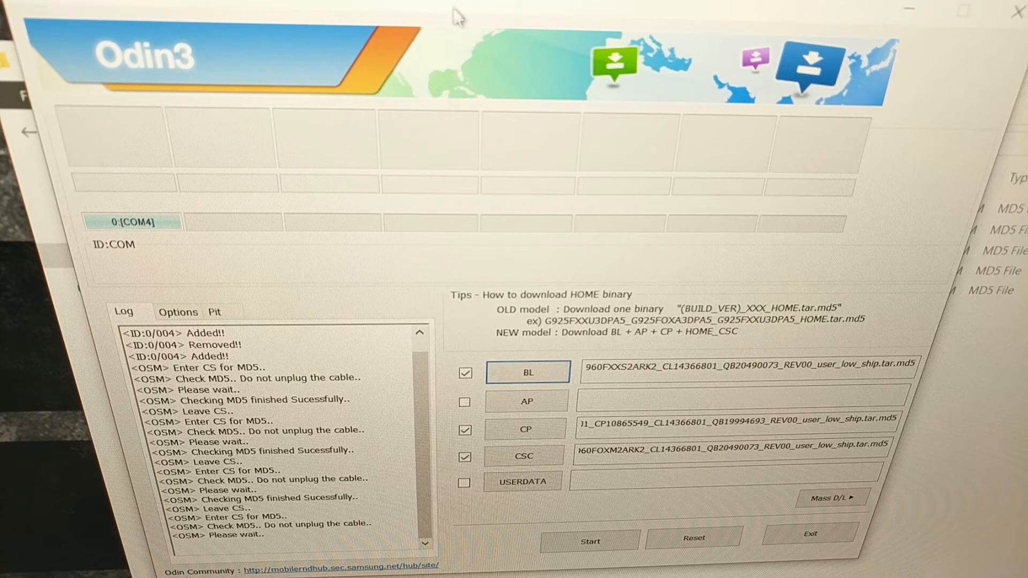
pyautogui.moveTo(462, 29)
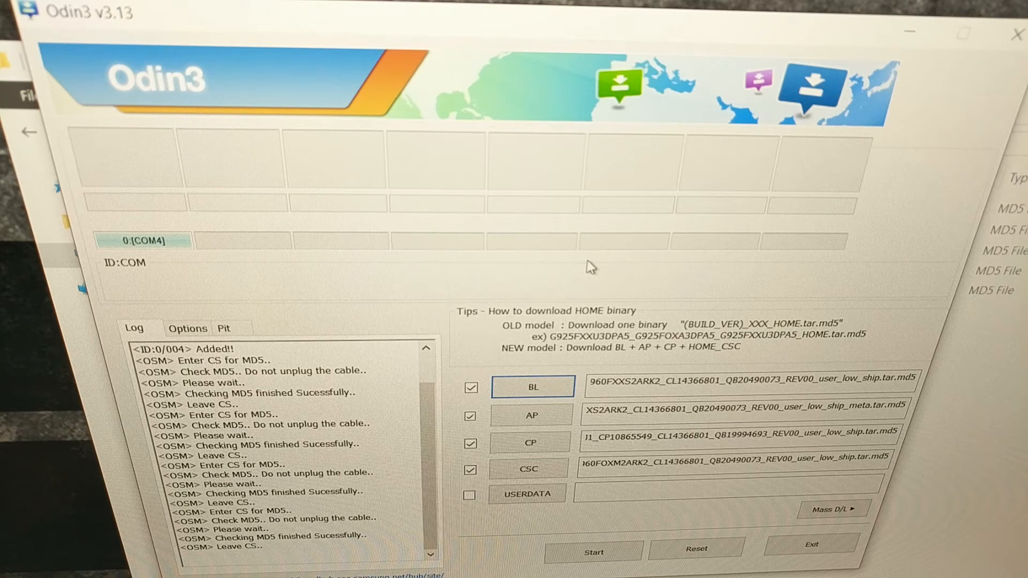
pyautogui.moveTo(562, 237)
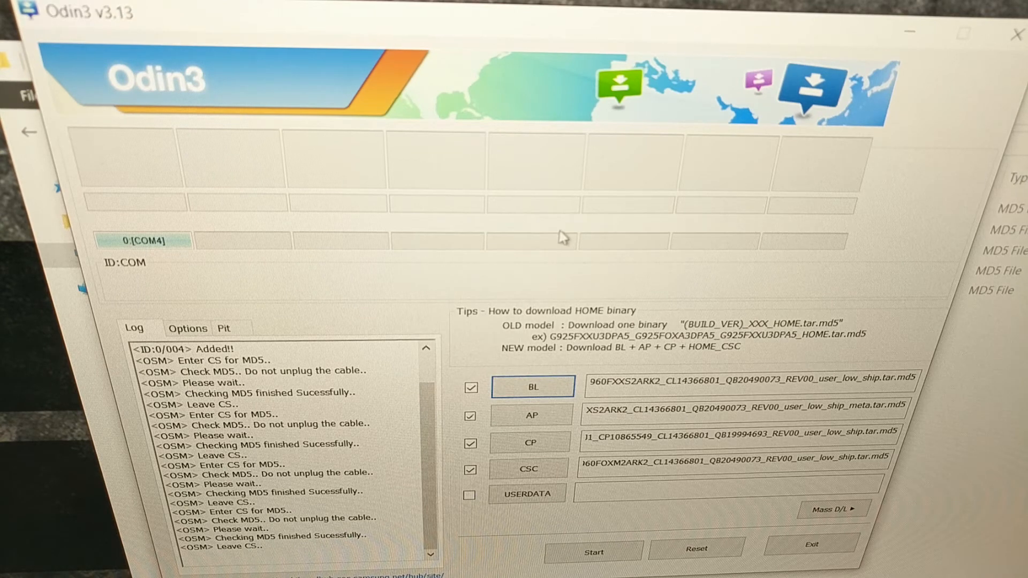
pyautogui.moveTo(474, 171)
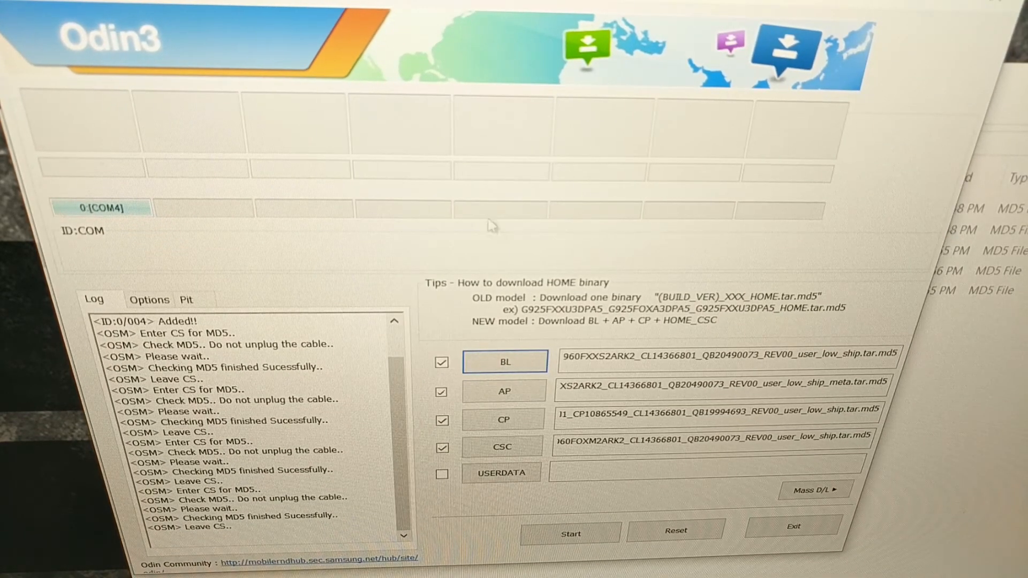
pyautogui.moveTo(593, 407)
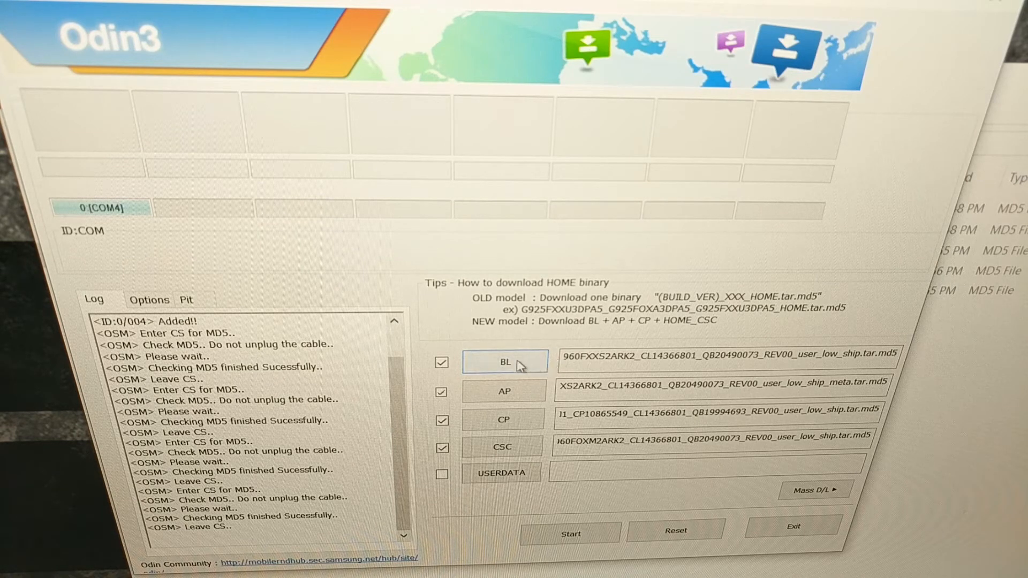
pyautogui.click(505, 361)
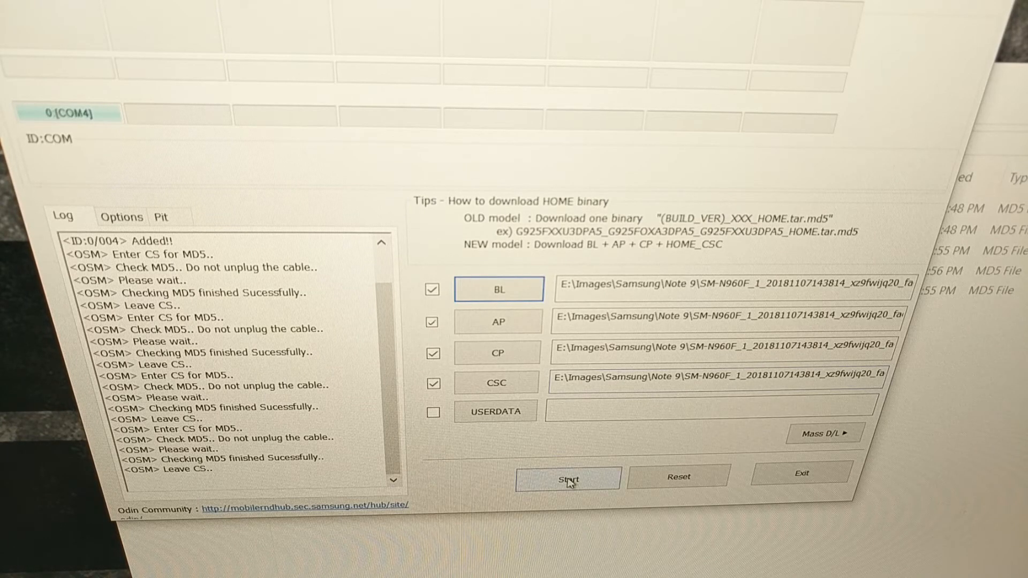
# Step: Start flashing the loaded BL, AP, CP and CSC firmware to the Note 9
pyautogui.click(568, 476)
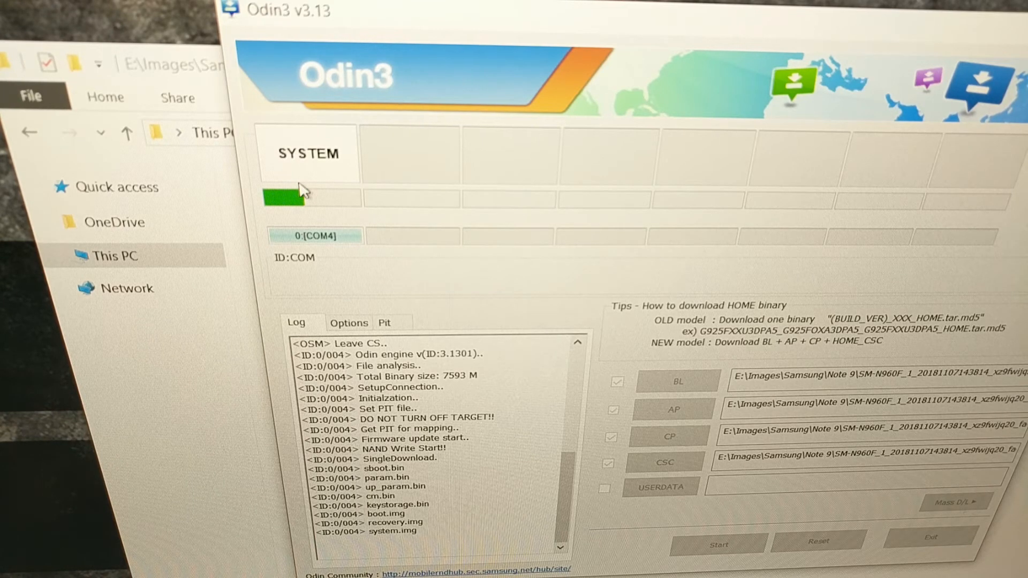
pyautogui.moveTo(374, 231)
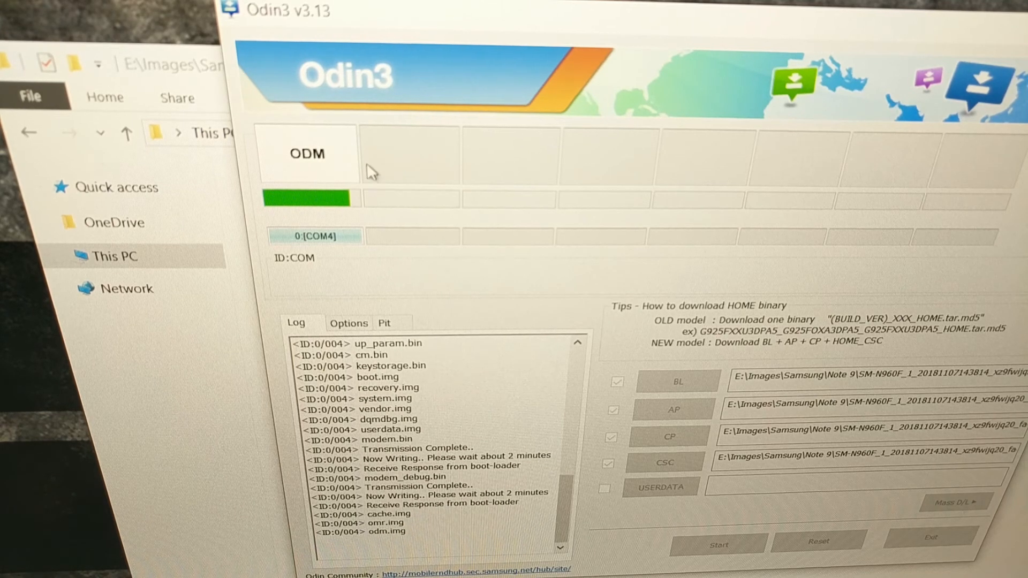
pyautogui.moveTo(387, 172)
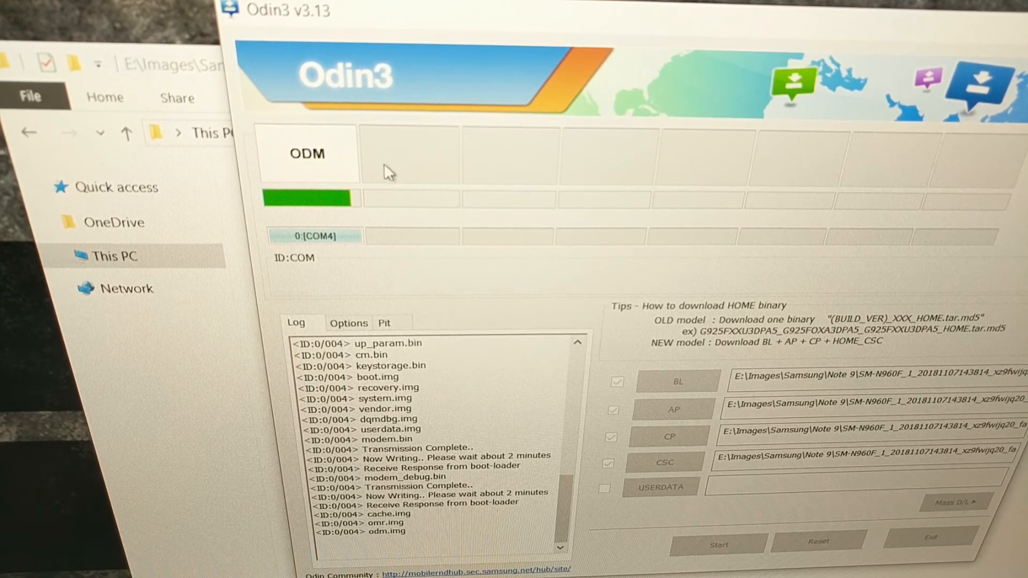
pyautogui.moveTo(382, 193)
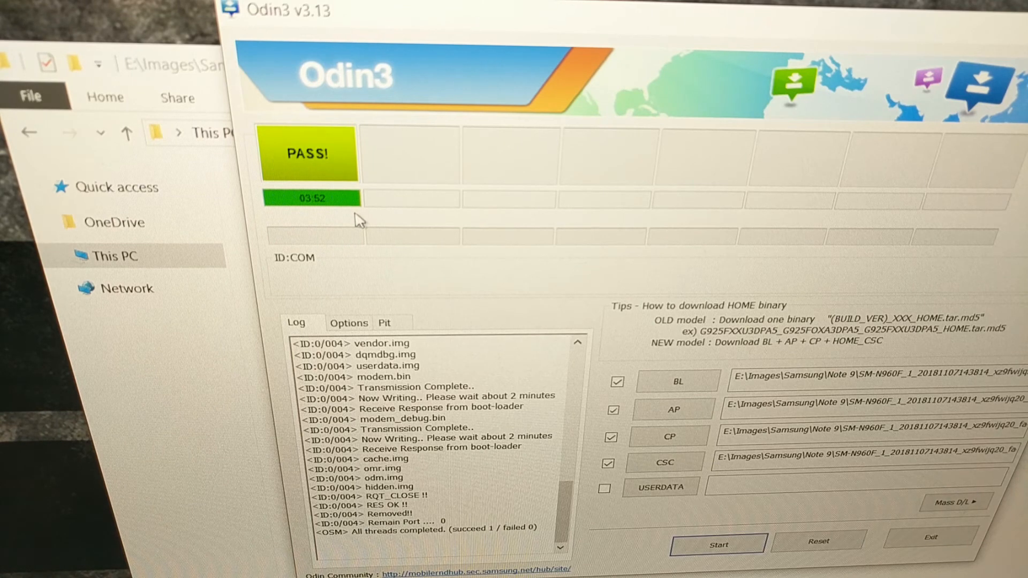
pyautogui.moveTo(309, 160)
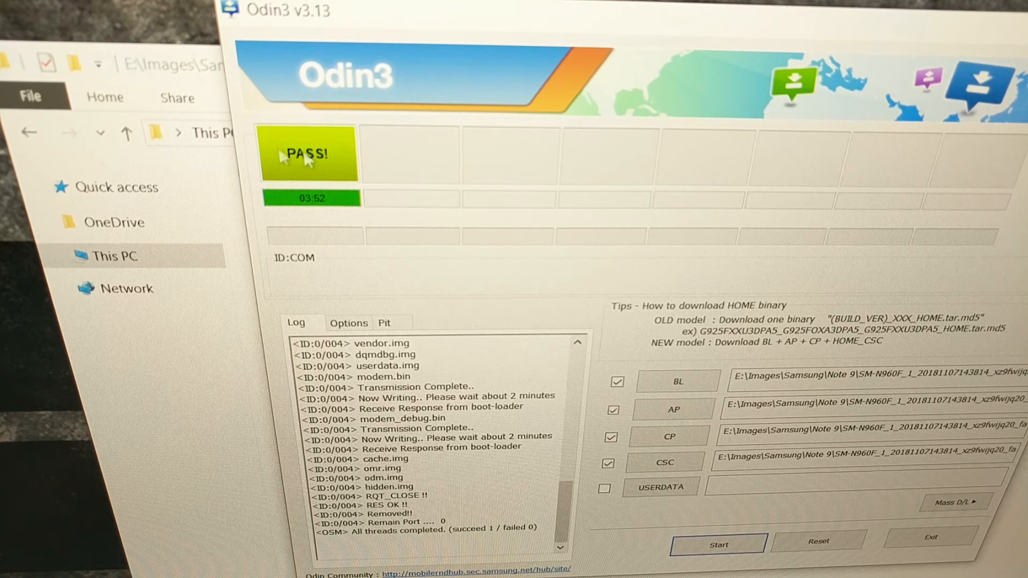